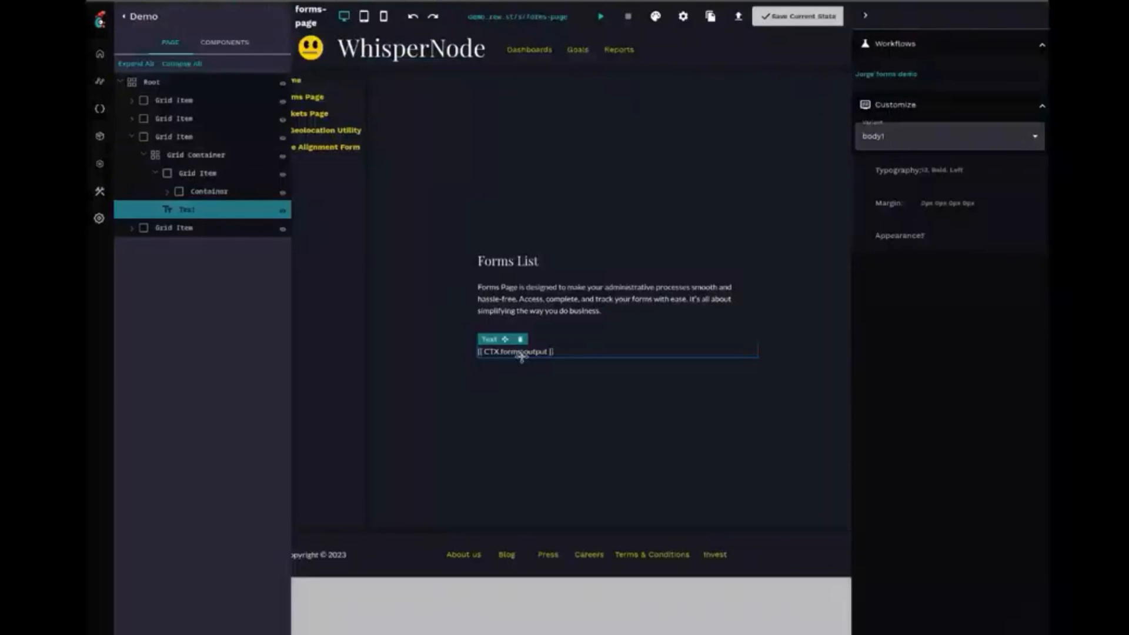
- Select the form's output element, then pick an answer for the Trial of Fellowship near the Submit button
click(598, 15)
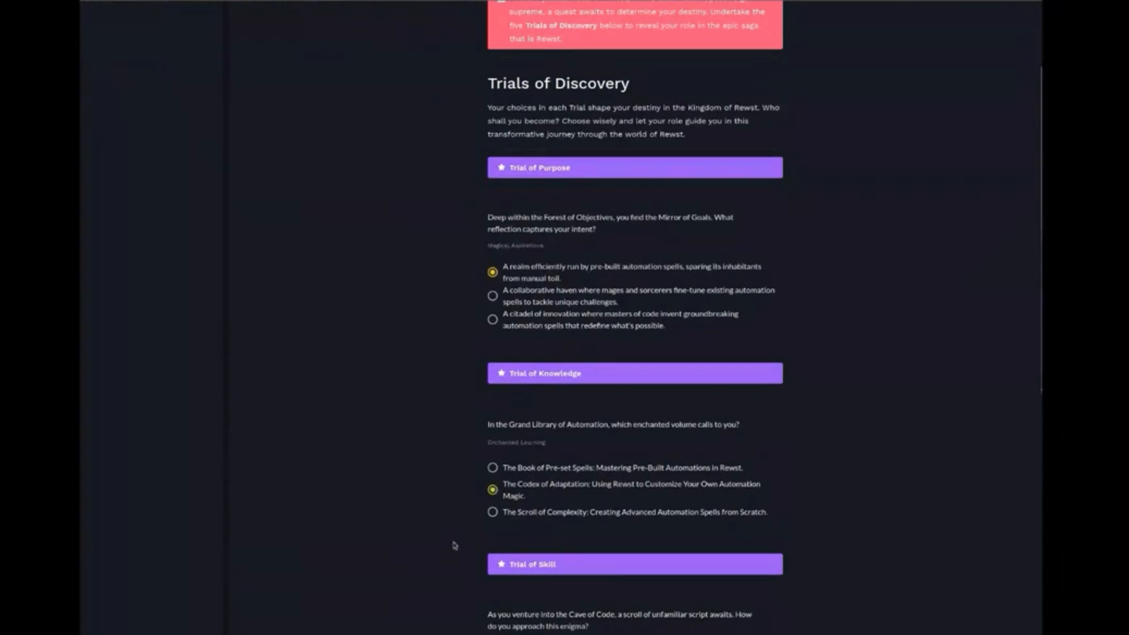
scroll(down, 3)
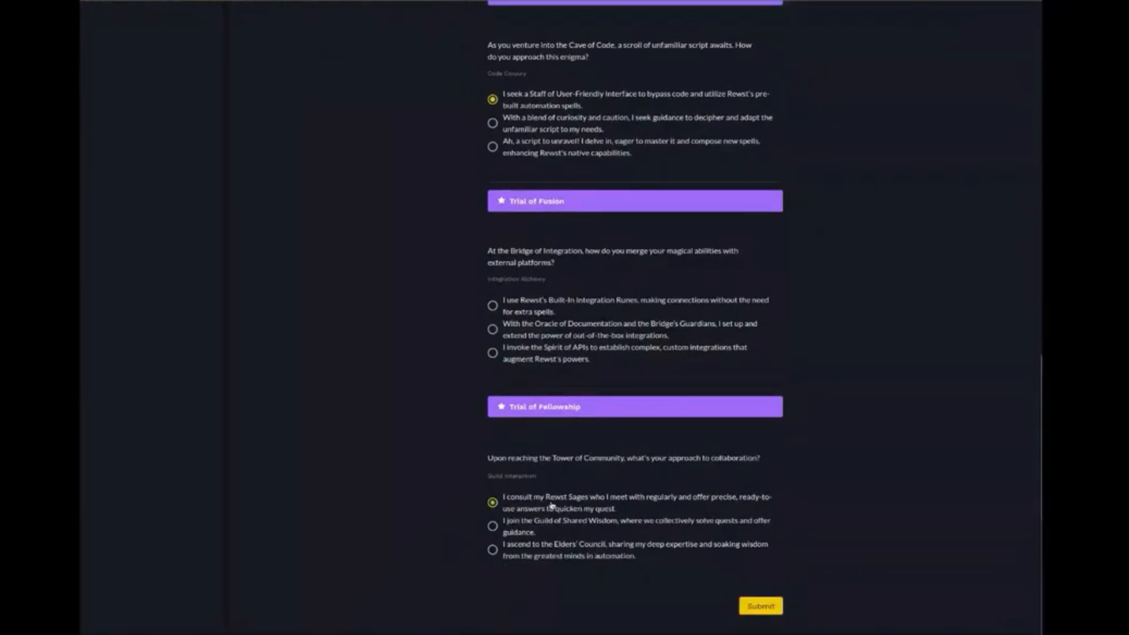
click(766, 606)
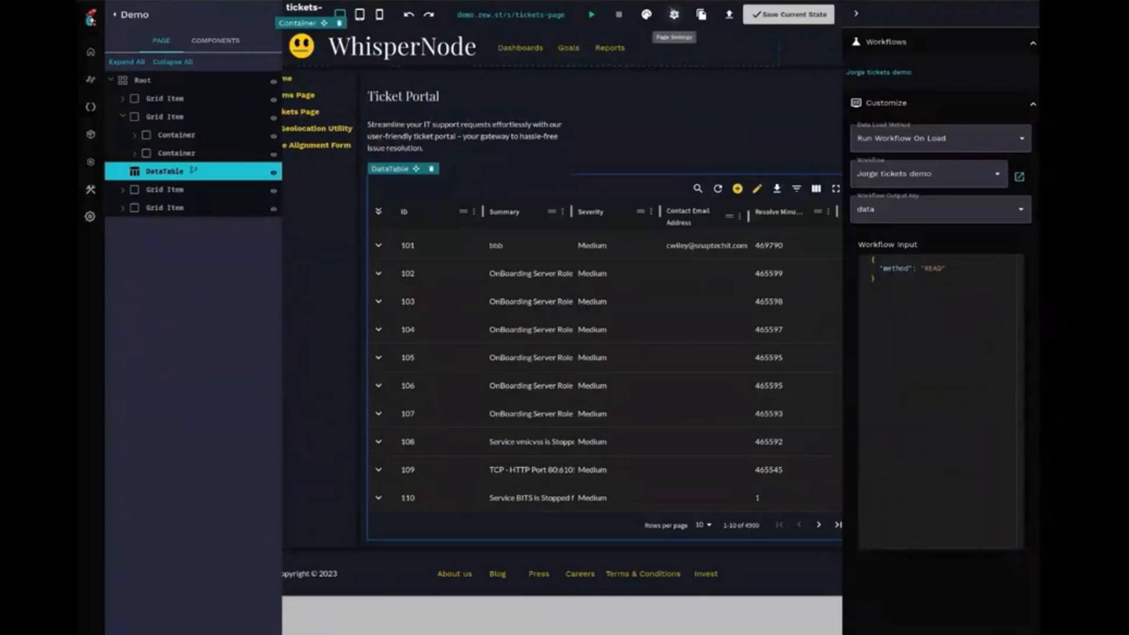
- Inspect the tickets DataTable's workflow settings and expand then collapse ticket 101's details
click(165, 207)
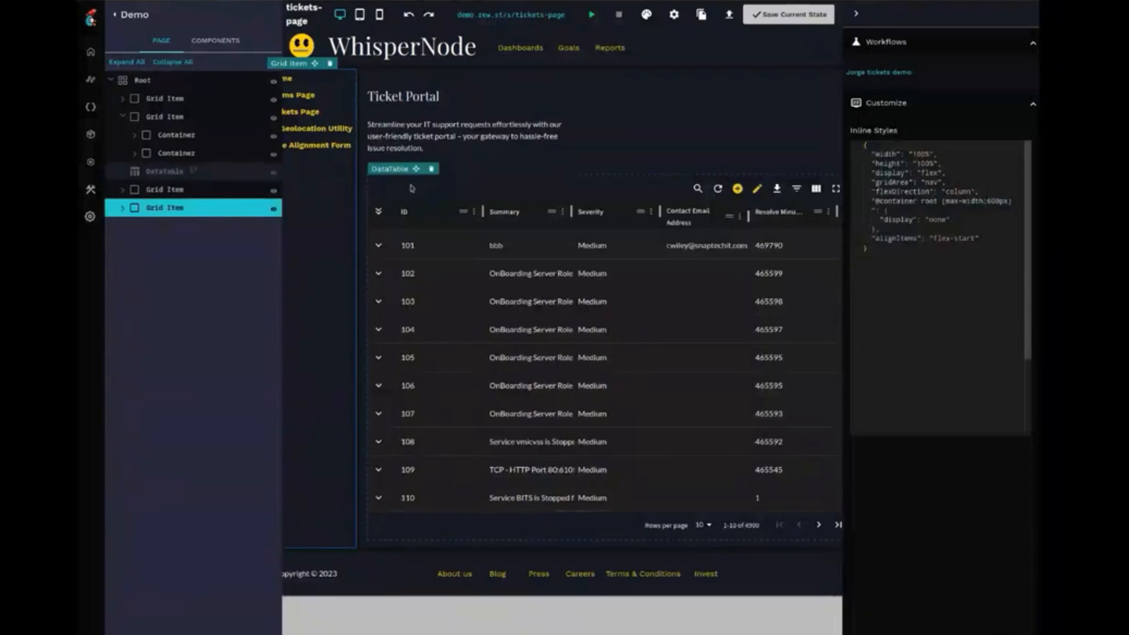
click(163, 170)
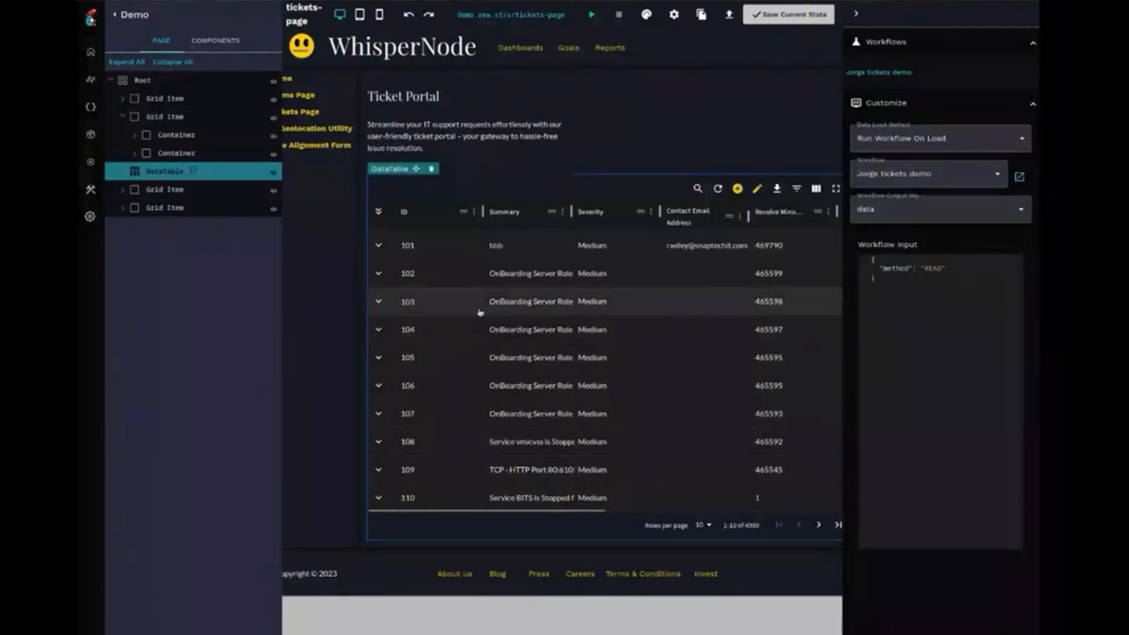
click(378, 246)
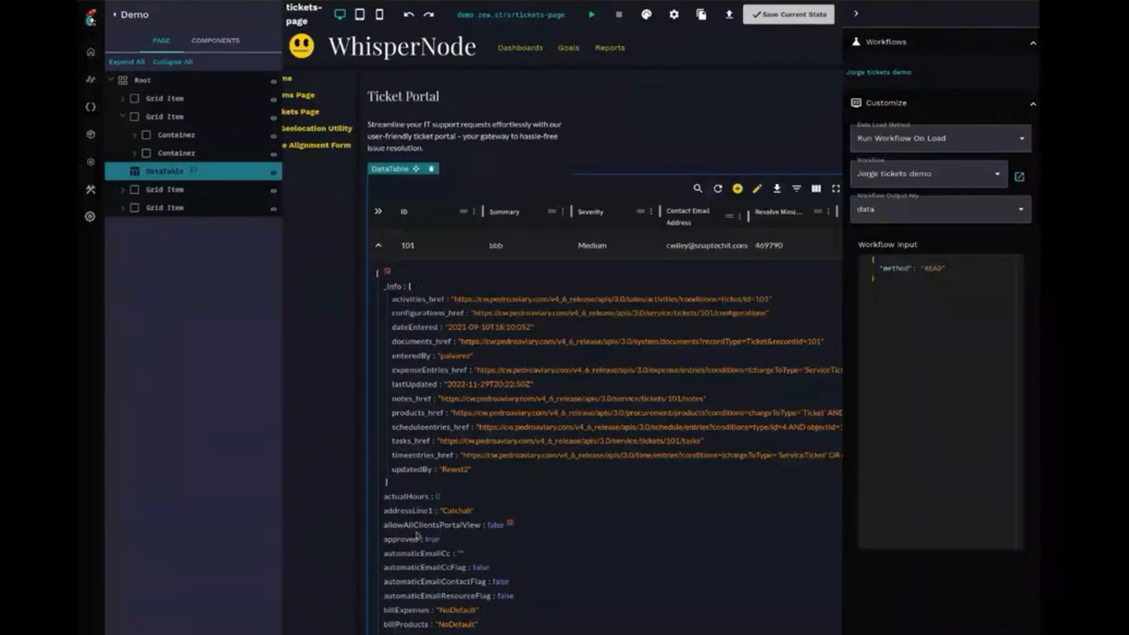
click(377, 245)
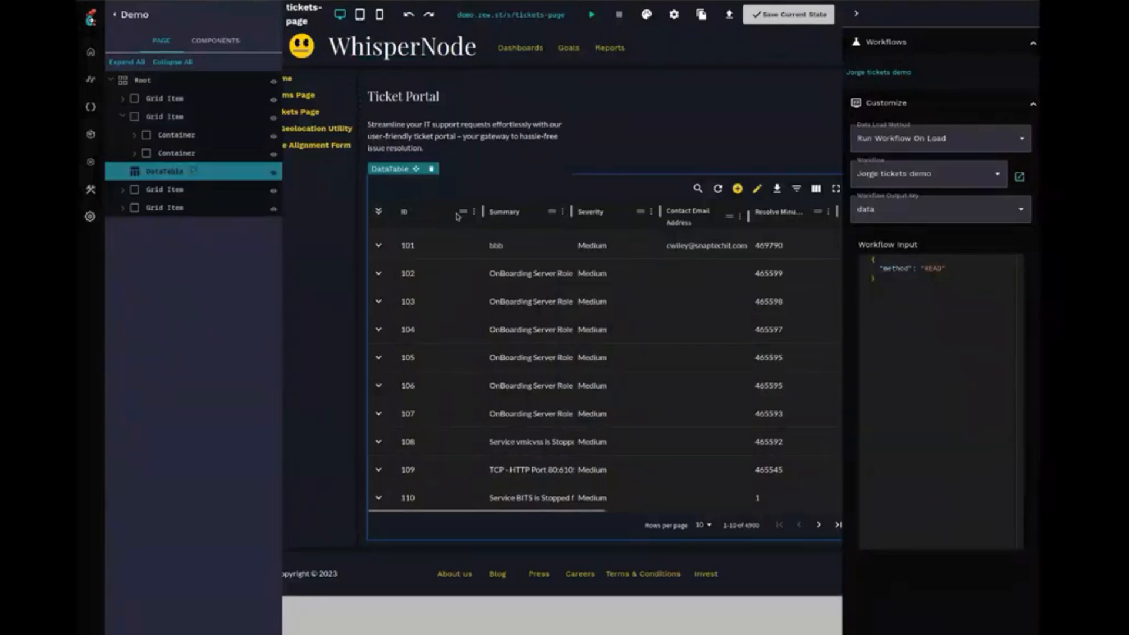
- Drag the ID column after Summary and reposition Severity, then start adding a new custom role
click(505, 211)
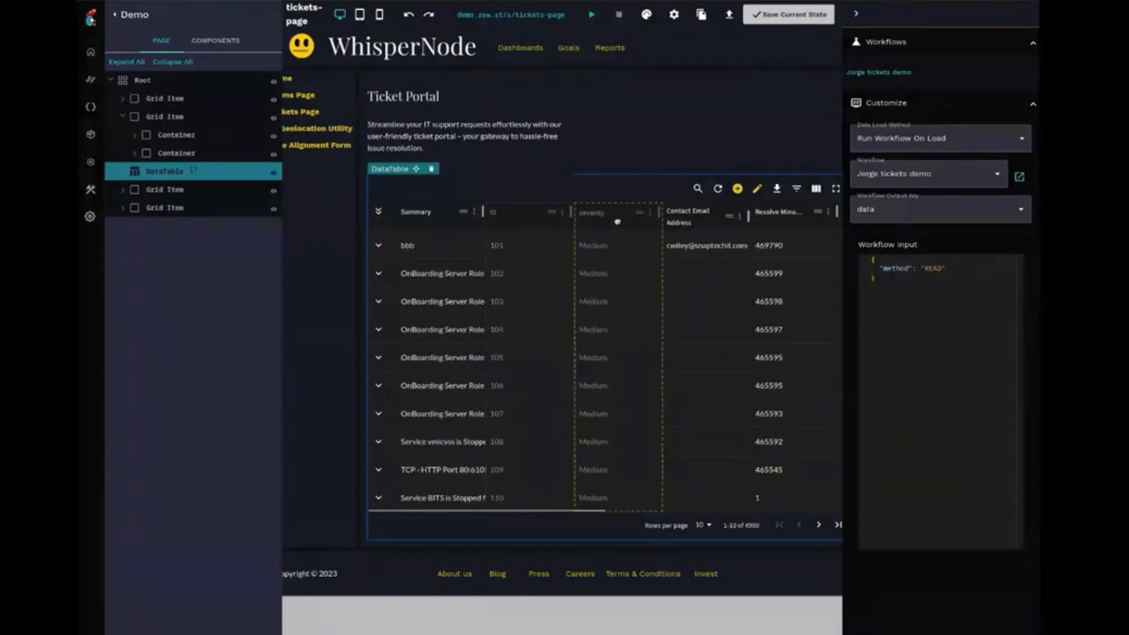
click(625, 267)
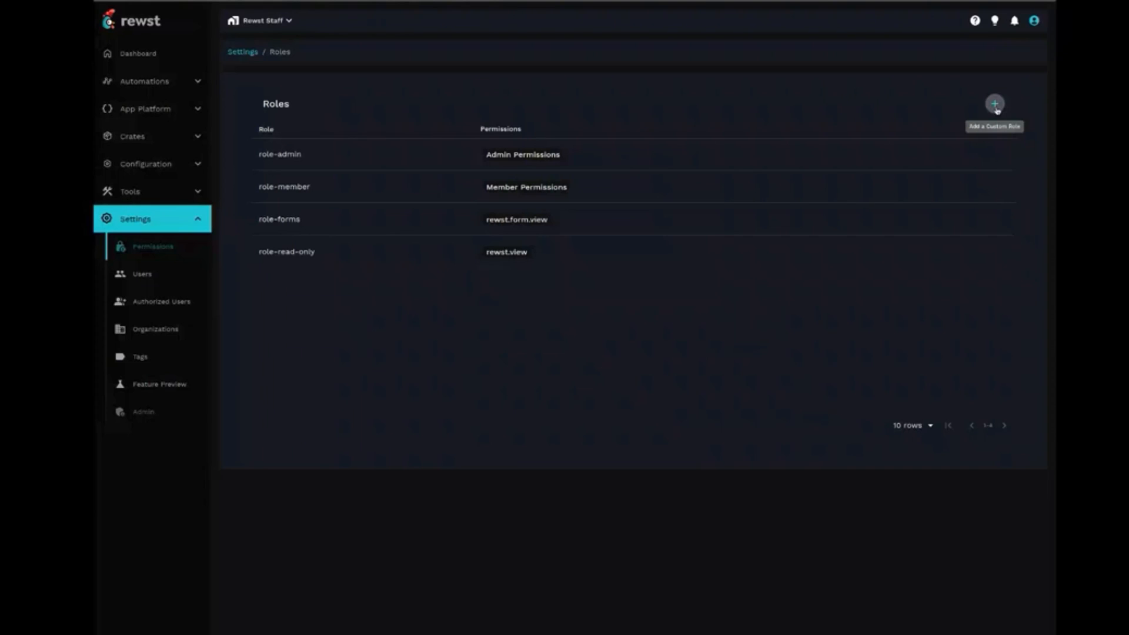
click(995, 103)
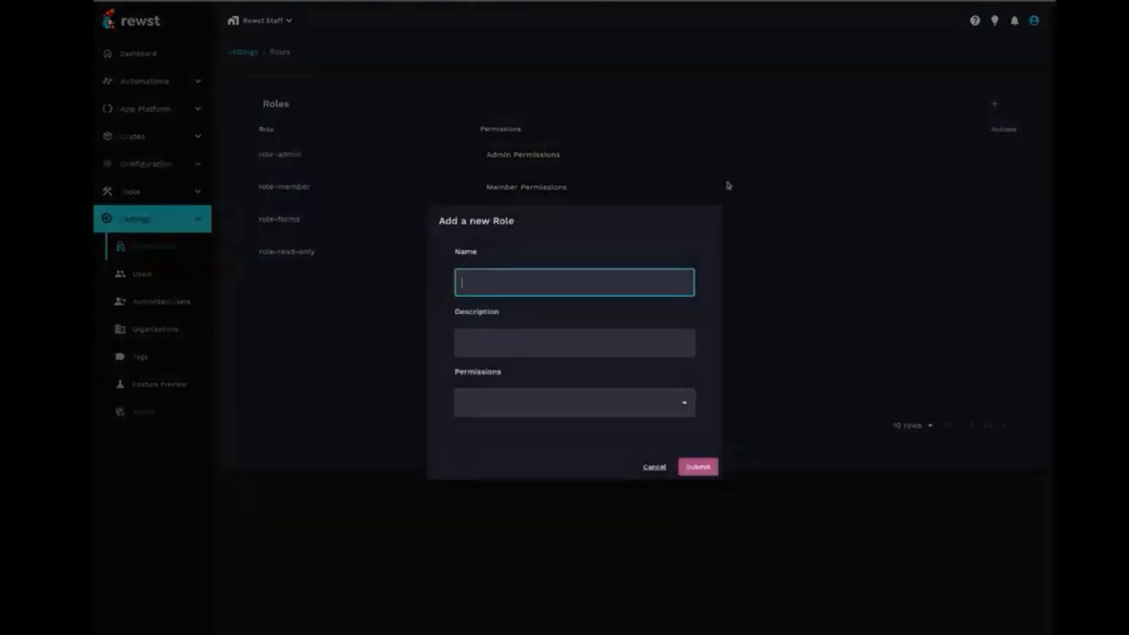